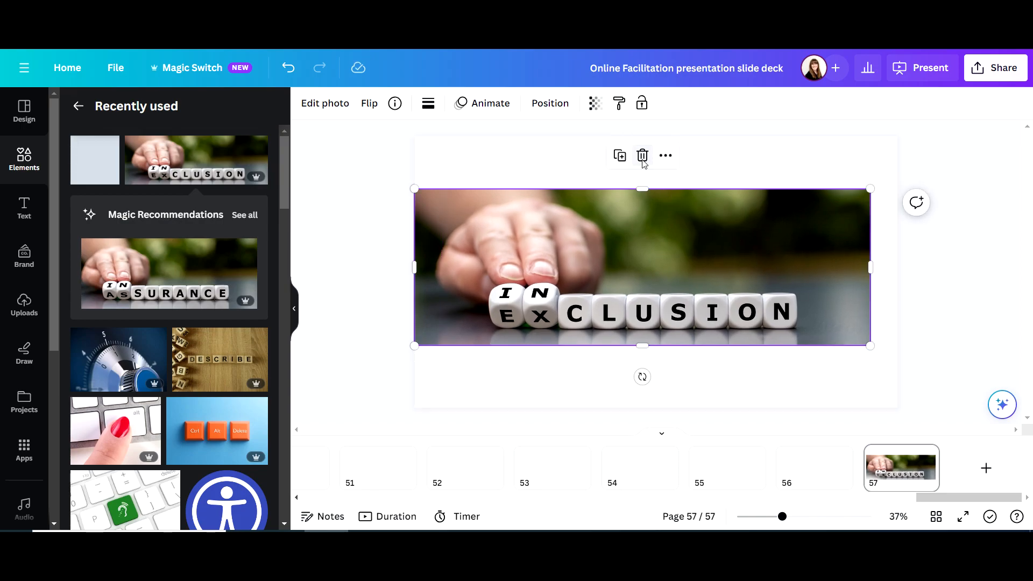
# Step: Replace the cropped image with the INCLUSION dice photo, stretched to the full slide width
pyautogui.click(642, 156)
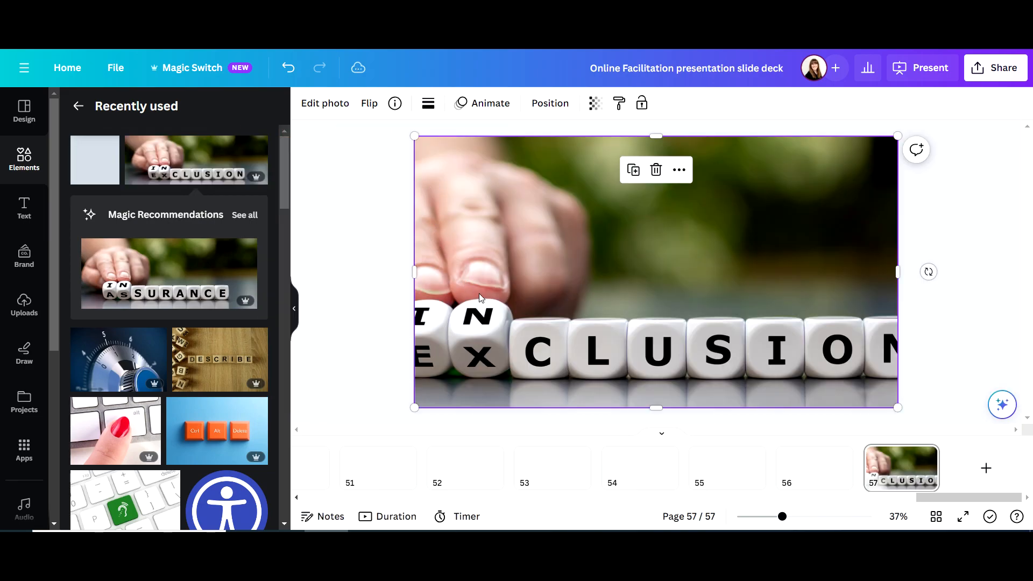
pyautogui.moveTo(478, 336)
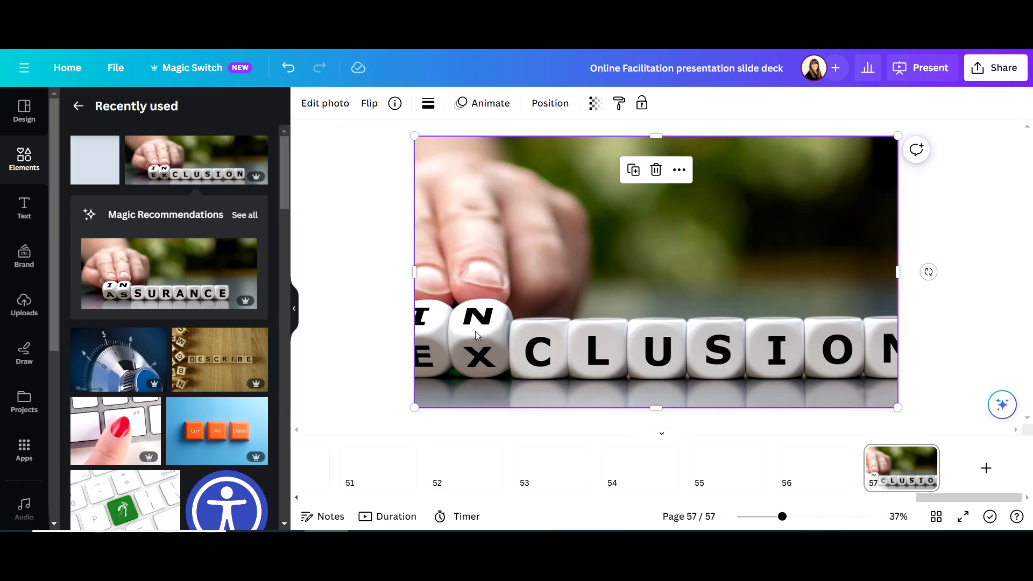
pyautogui.click(655, 170)
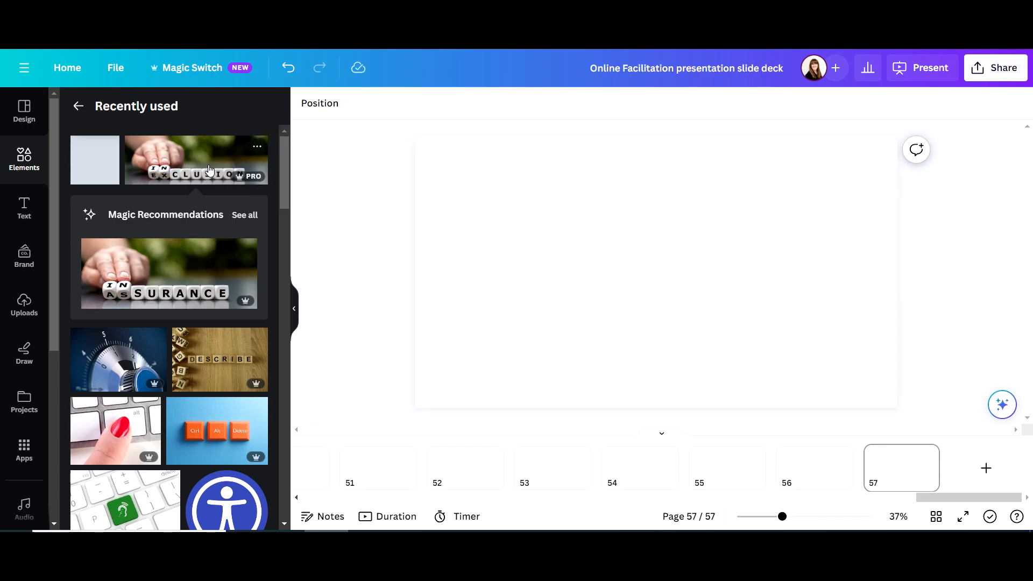
pyautogui.click(196, 161)
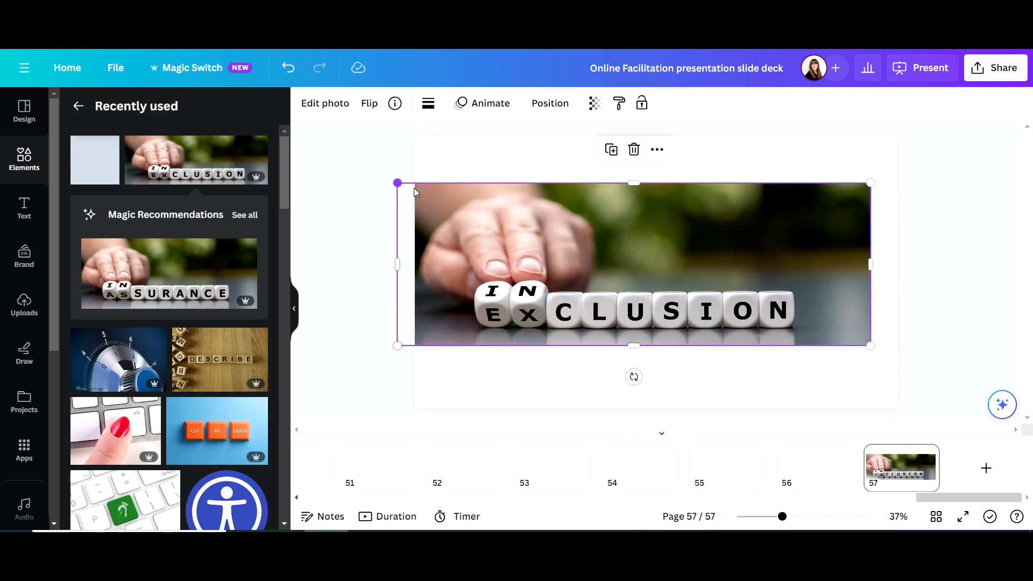
pyautogui.moveTo(871, 346); pyautogui.dragTo(922, 364)
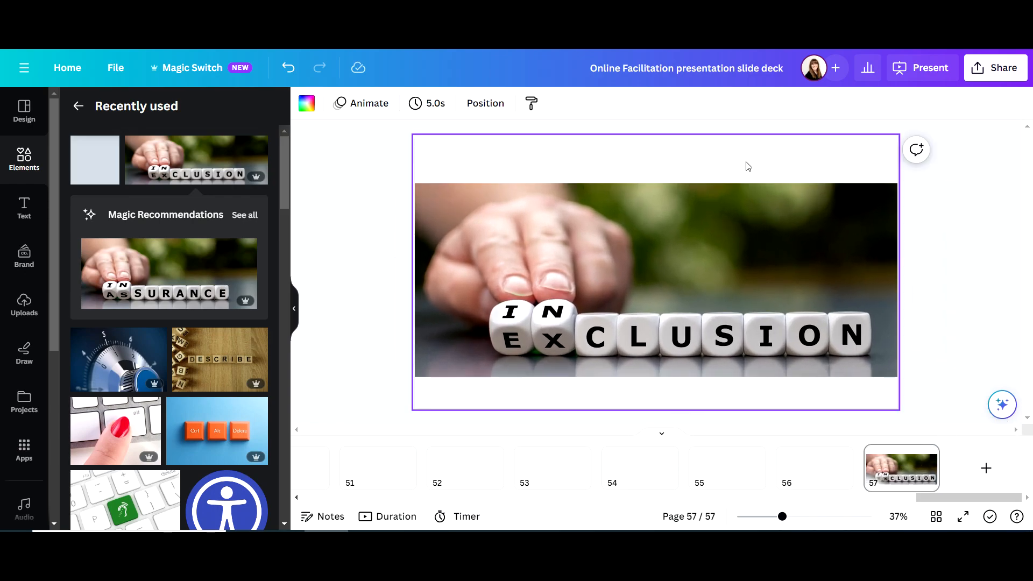
# Step: Set the slide 57 background to the olive green from the photo colors
pyautogui.click(306, 103)
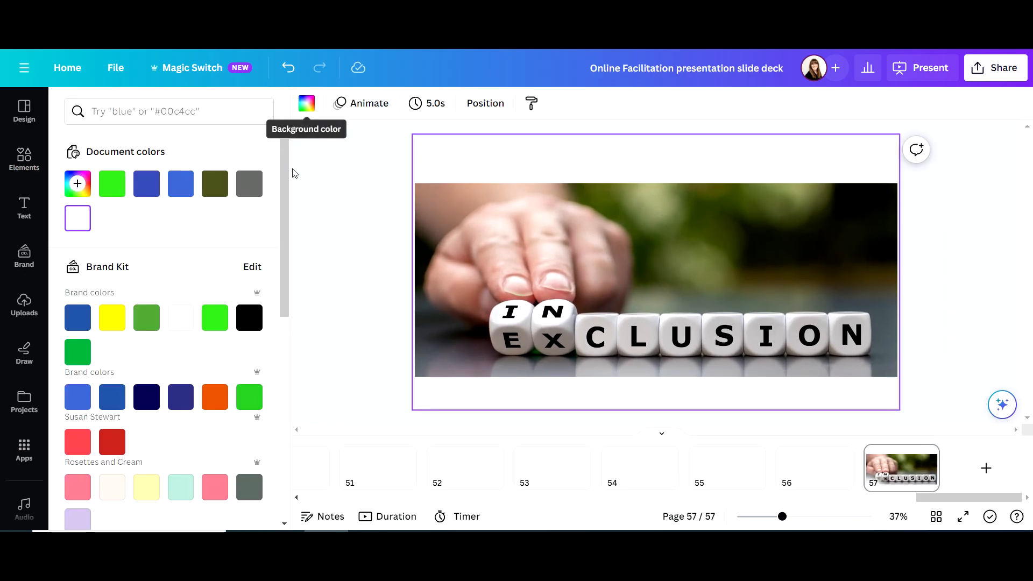
pyautogui.scroll(-3)
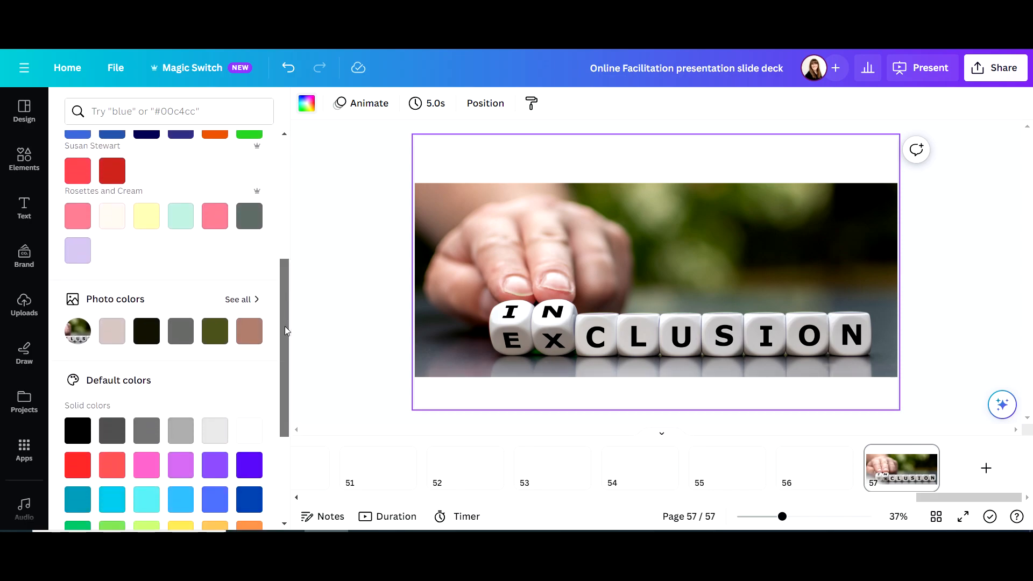
pyautogui.click(214, 296)
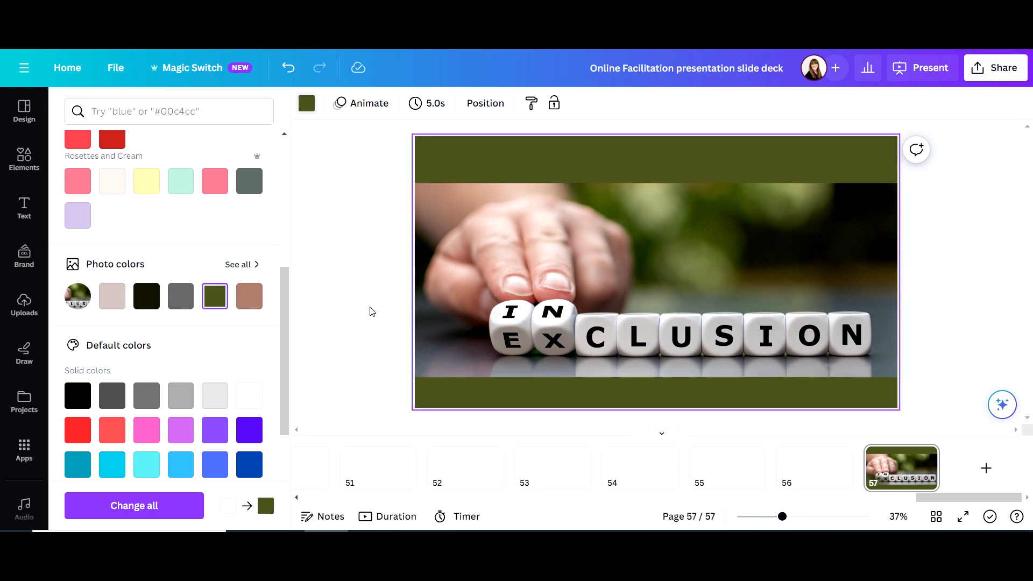
pyautogui.moveTo(388, 395)
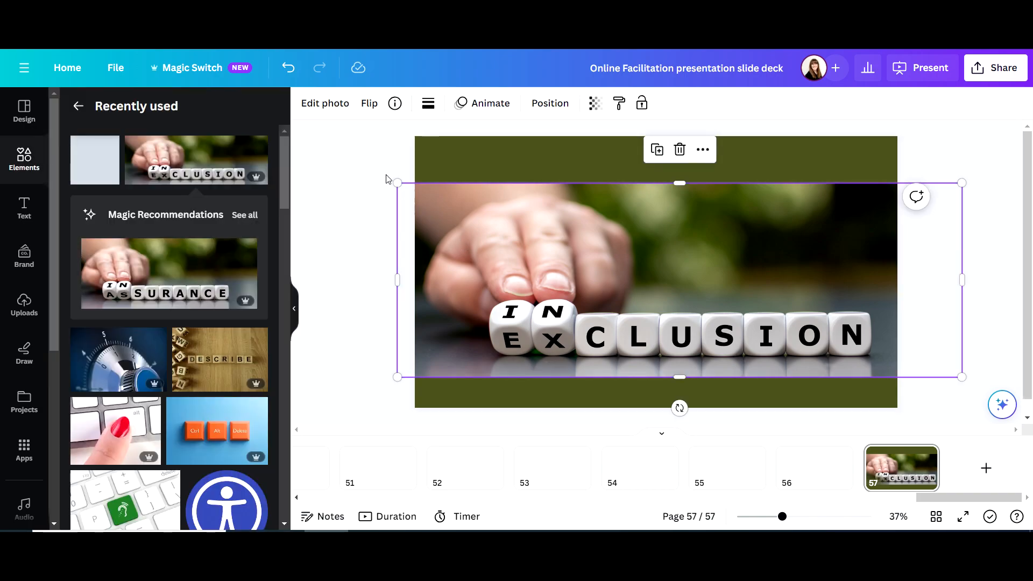
pyautogui.moveTo(325, 112)
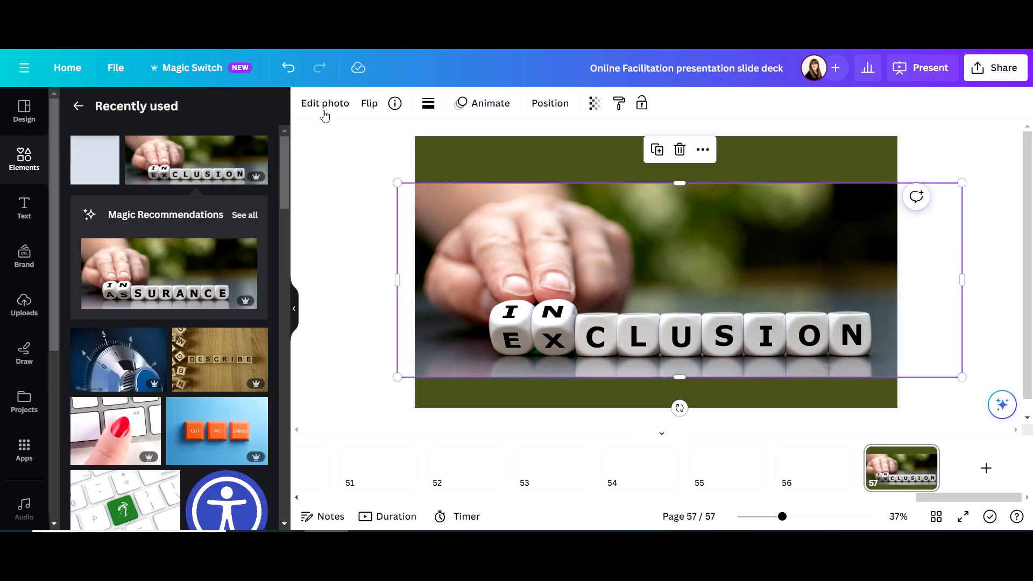
# Step: Open Edit photo for the dice image to reach the Expand options
pyautogui.click(324, 104)
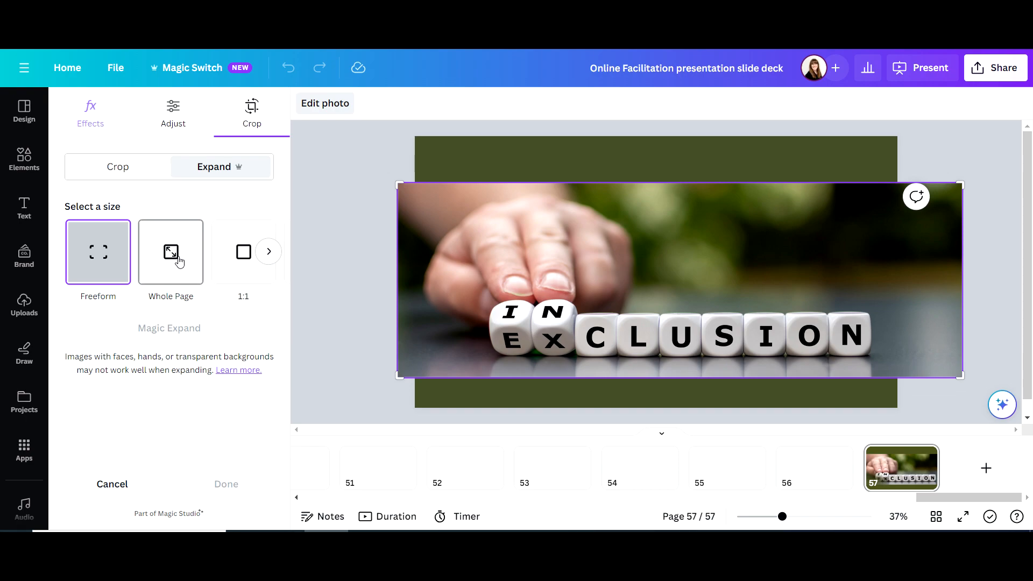
# Step: Run Magic Expand on the dice photo with the Whole Page size
pyautogui.click(170, 252)
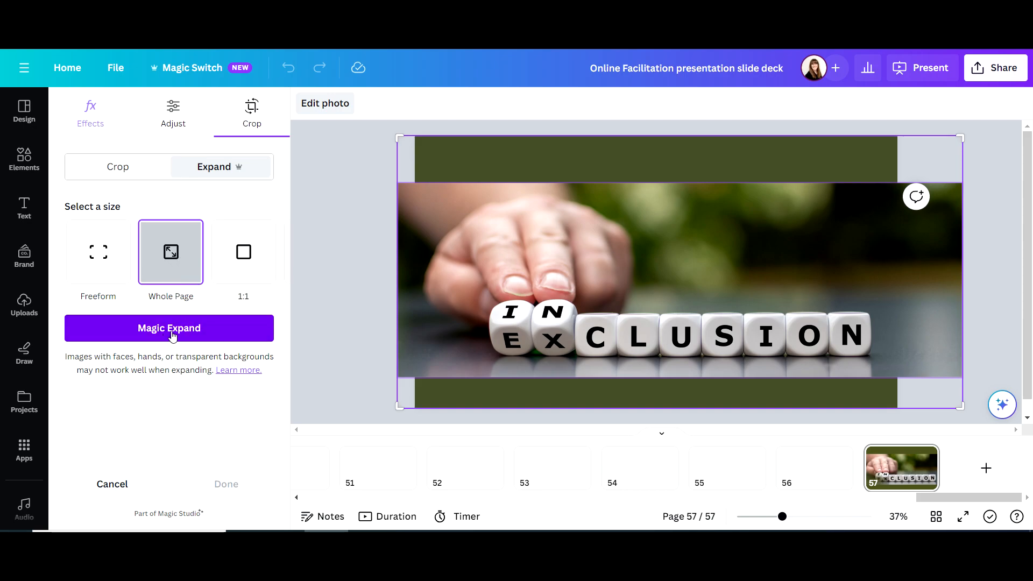
pyautogui.click(168, 329)
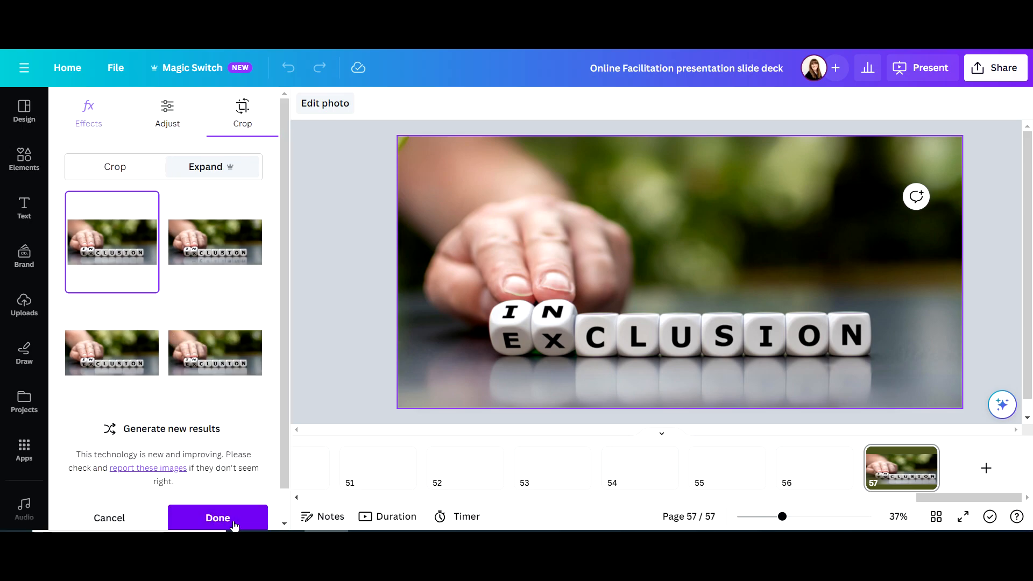
# Step: Apply the first expanded result, then reopen Edit photo for the dice image
pyautogui.click(217, 517)
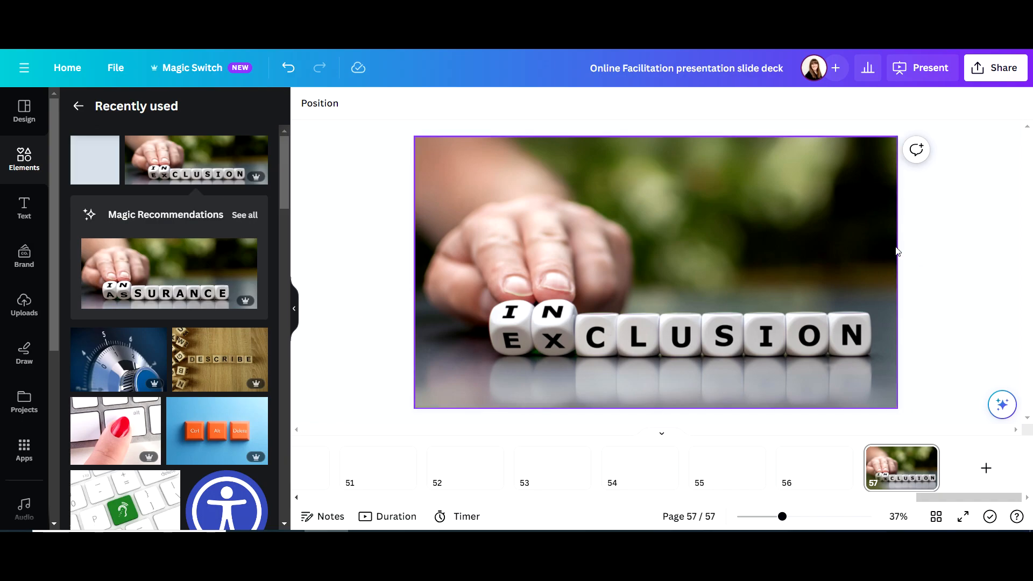
pyautogui.moveTo(882, 259)
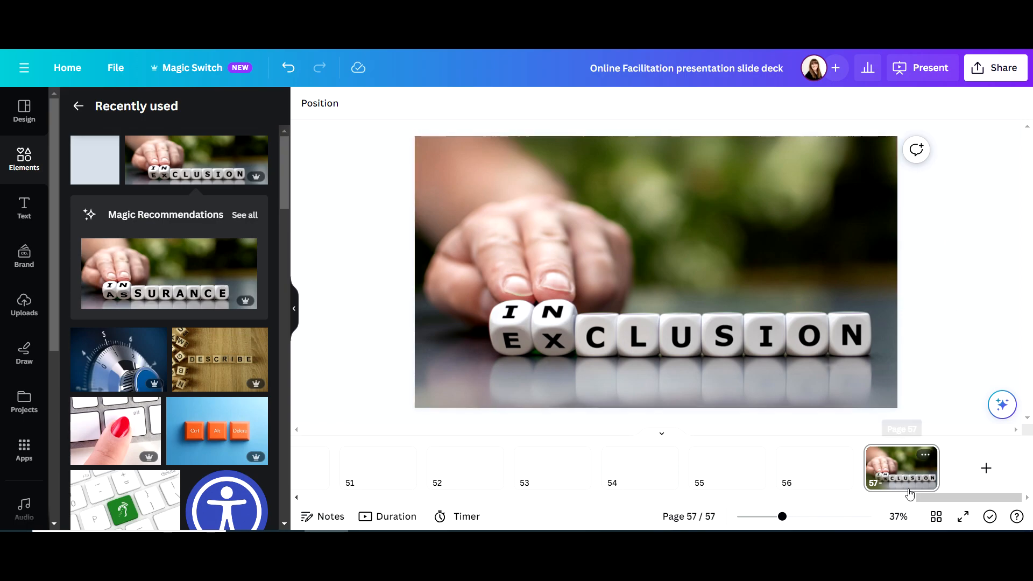
pyautogui.click(719, 273)
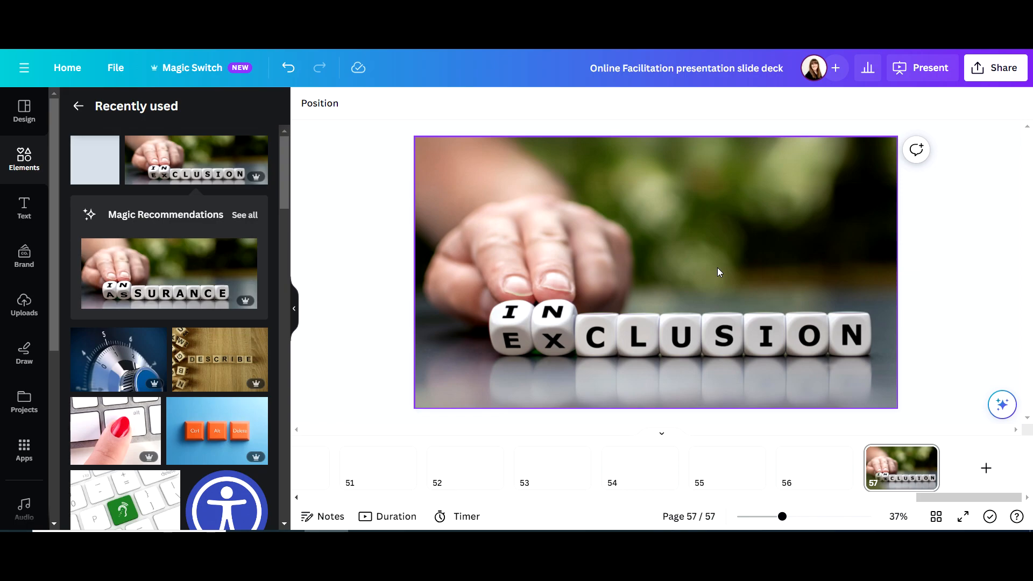
pyautogui.moveTo(696, 307)
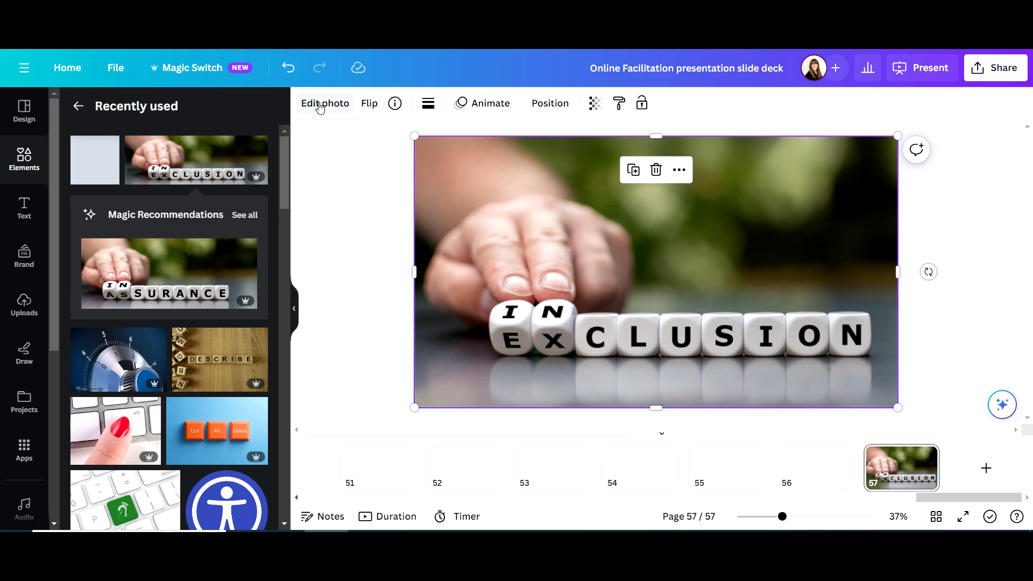
pyautogui.click(324, 104)
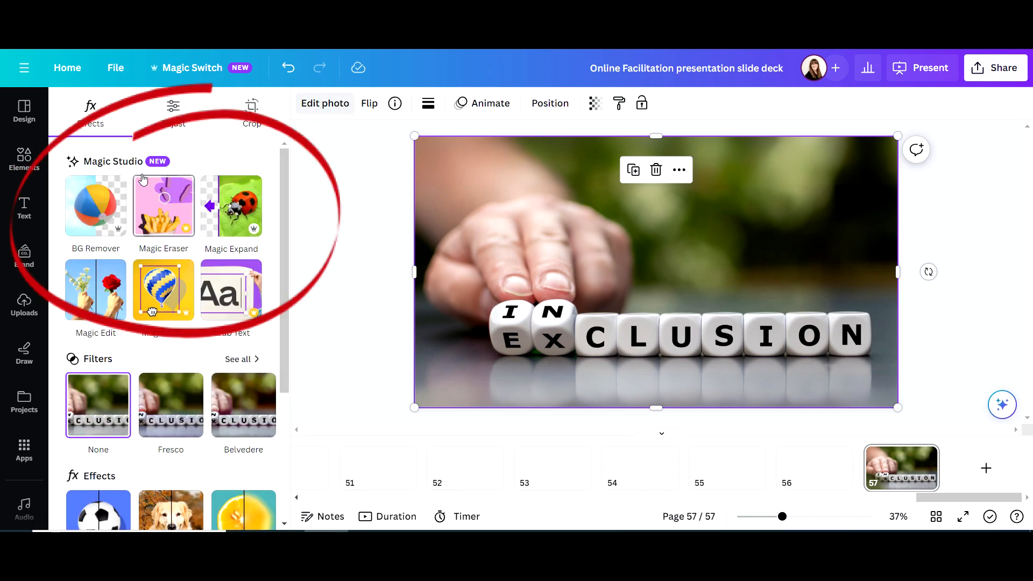